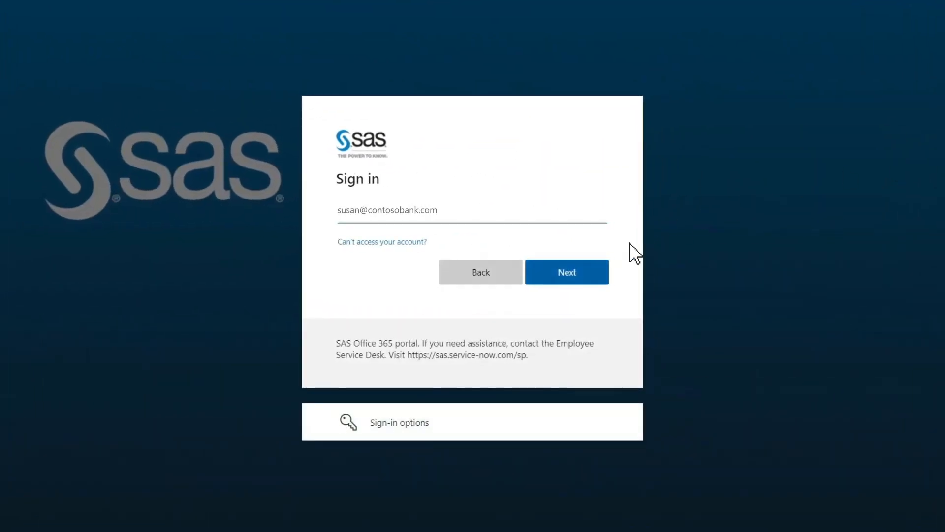
Submit the account email and password to sign in to SAS Viya
left_click(566, 272)
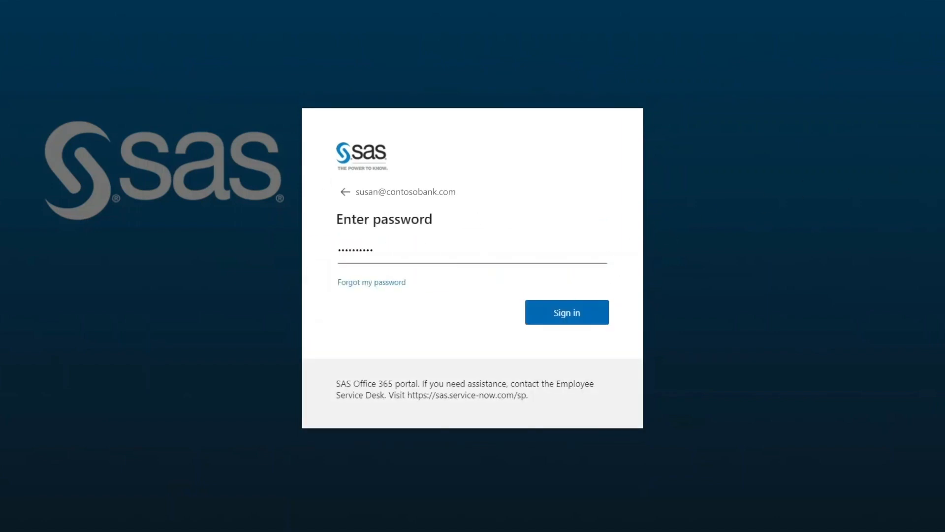
left_click(566, 312)
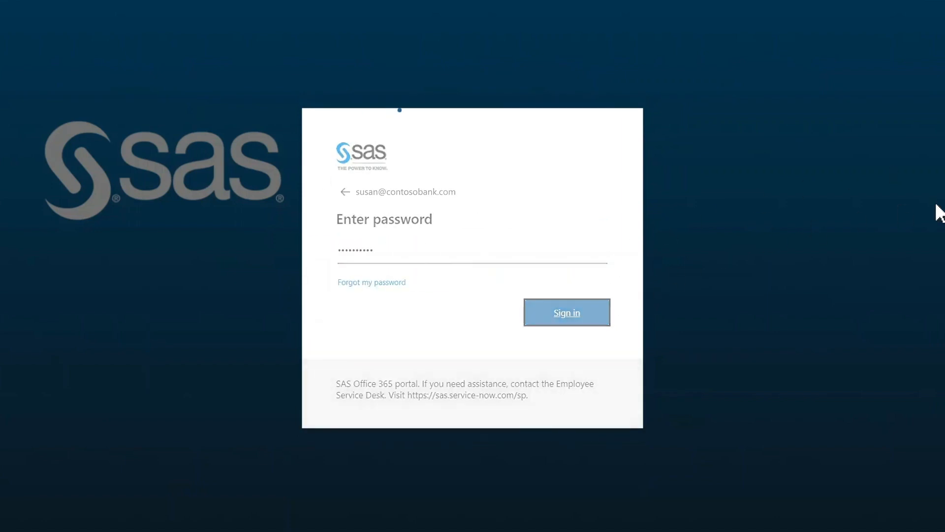
left_click(566, 312)
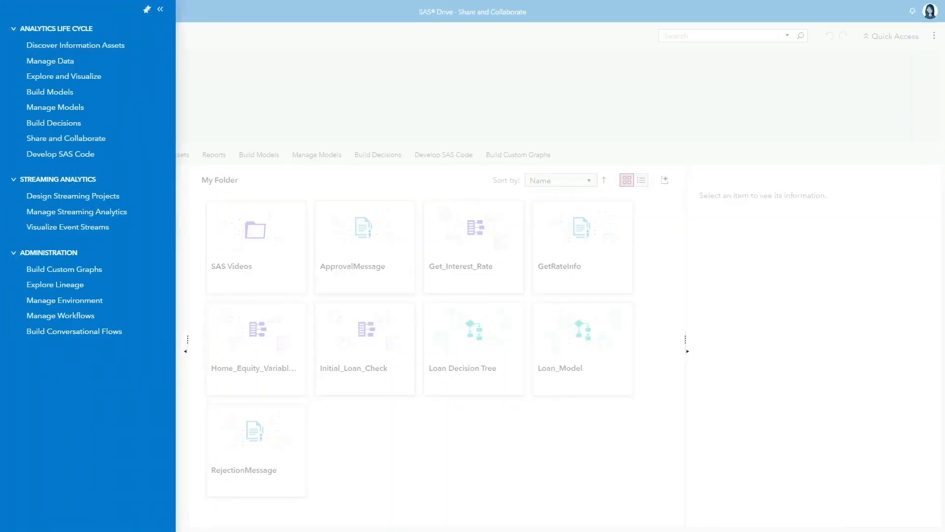
mouse_move(75, 45)
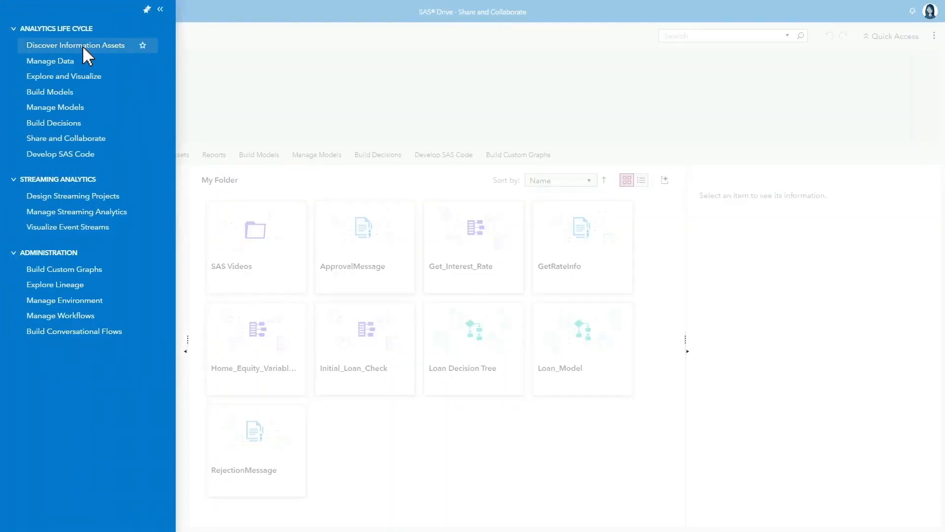
Open the information asset catalog and search for 'loan'
left_click(75, 46)
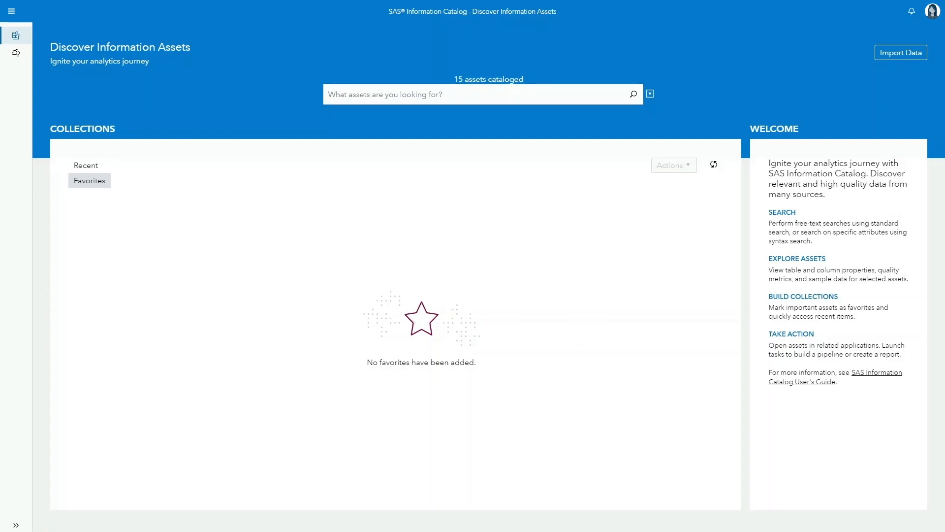
type("loan")
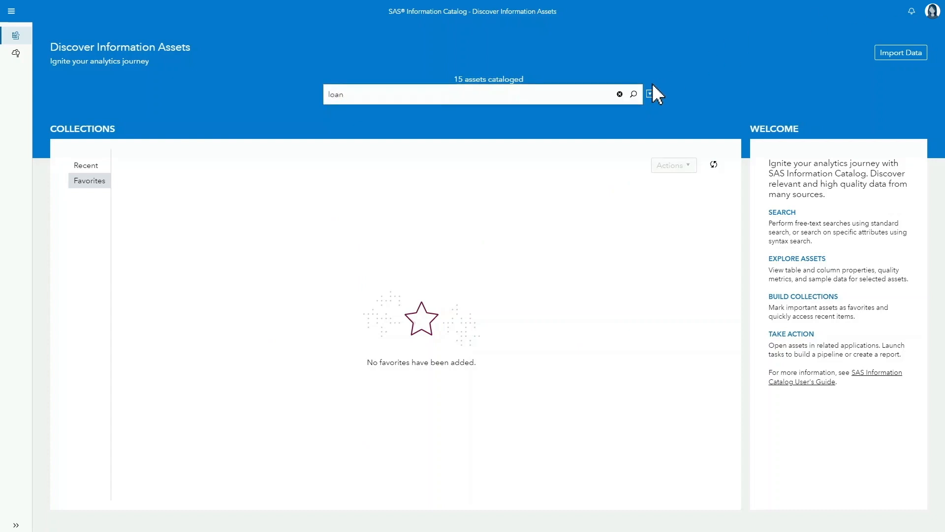
left_click(633, 94)
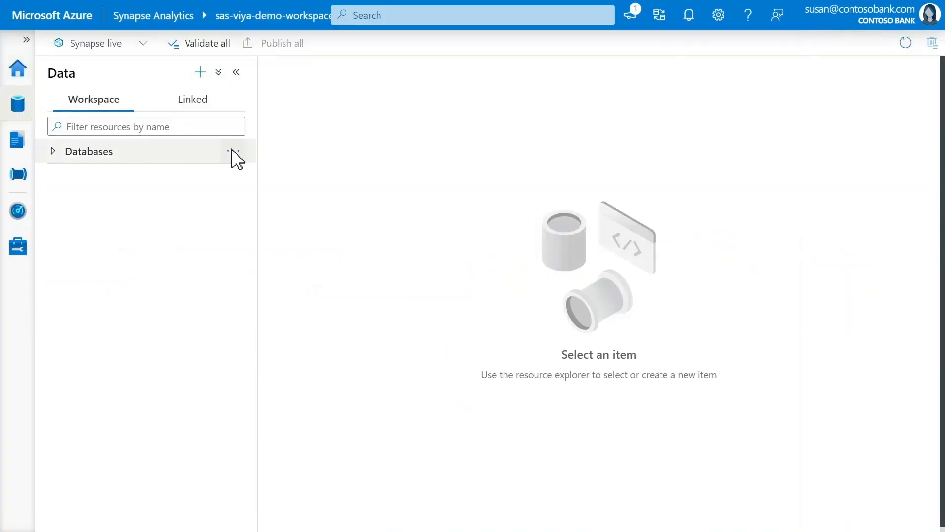
Generate a Select TOP 100 rows SQL script for the cr7d5_customer table
left_click(54, 151)
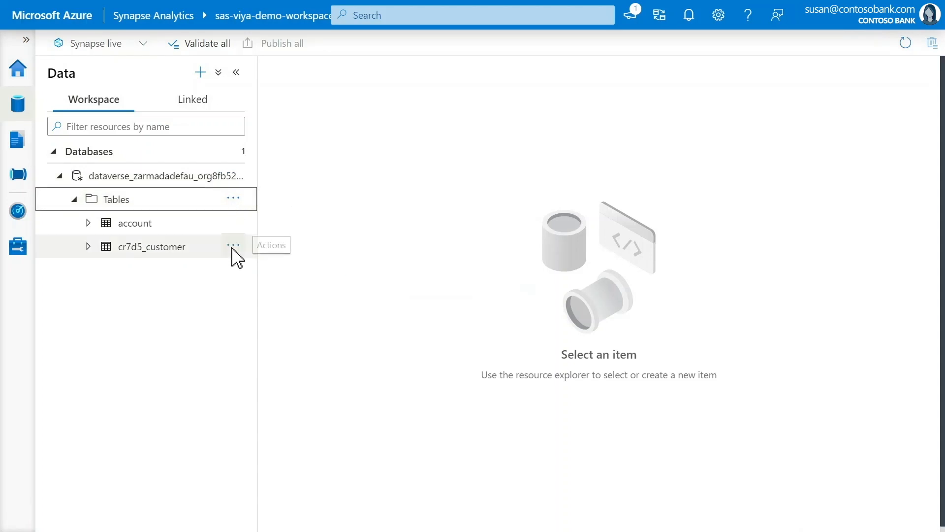
left_click(233, 245)
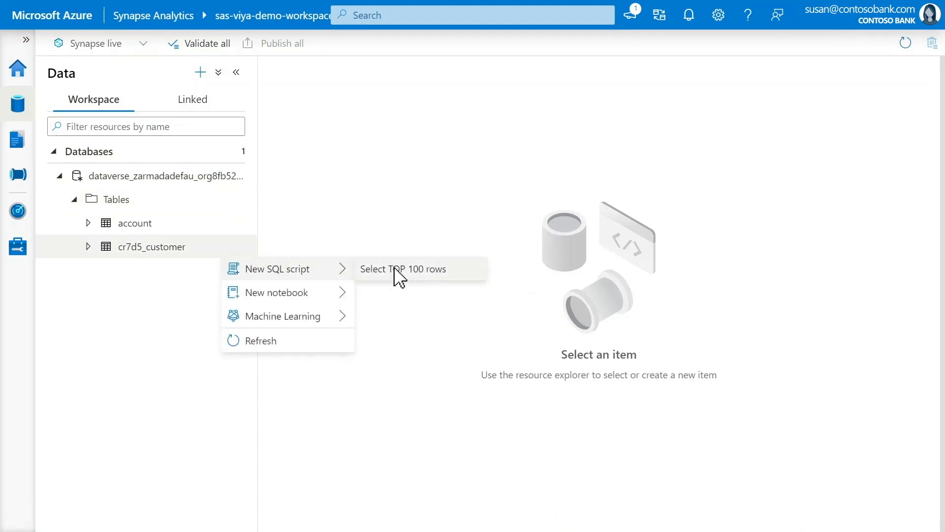
left_click(403, 268)
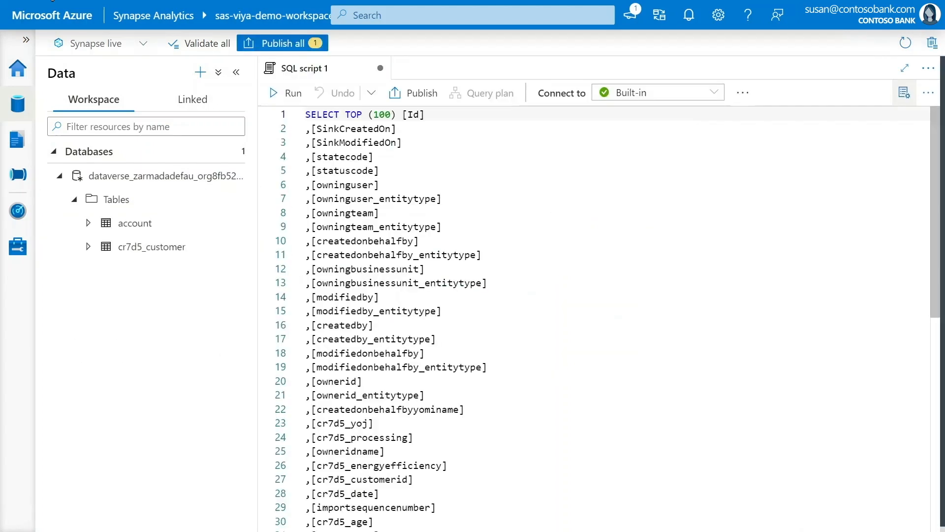
left_click(283, 92)
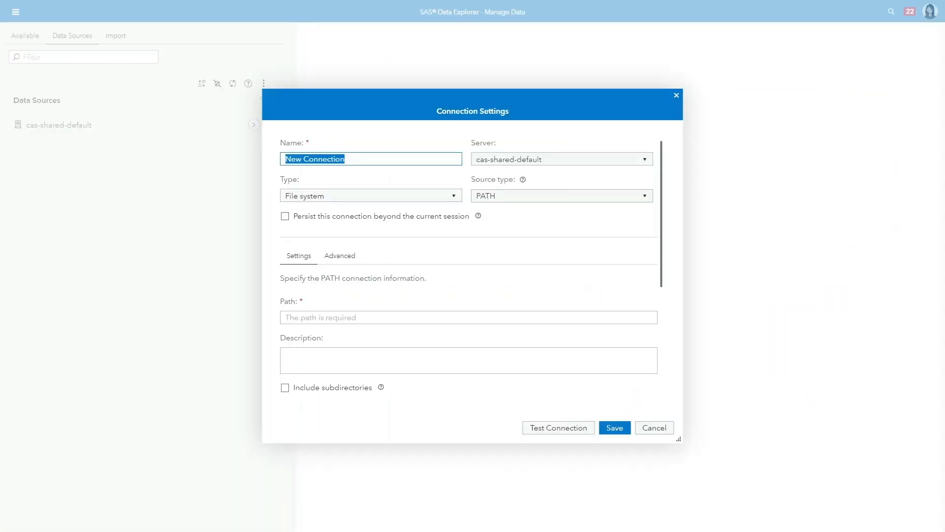
Save connection 'Azure Synapse Analytics' to sas-viya-demo-workspace-ondemand.sql.azuresynapse.net
type("Azure Synapse Analytics")
type("admi")
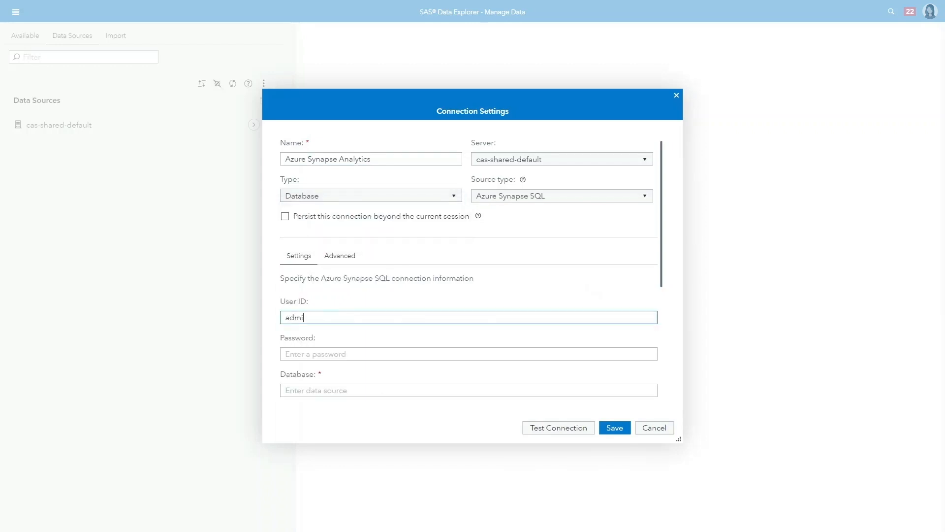
type("sas-viya-demo-workspace-ondemand.sql.azuresynapse.net")
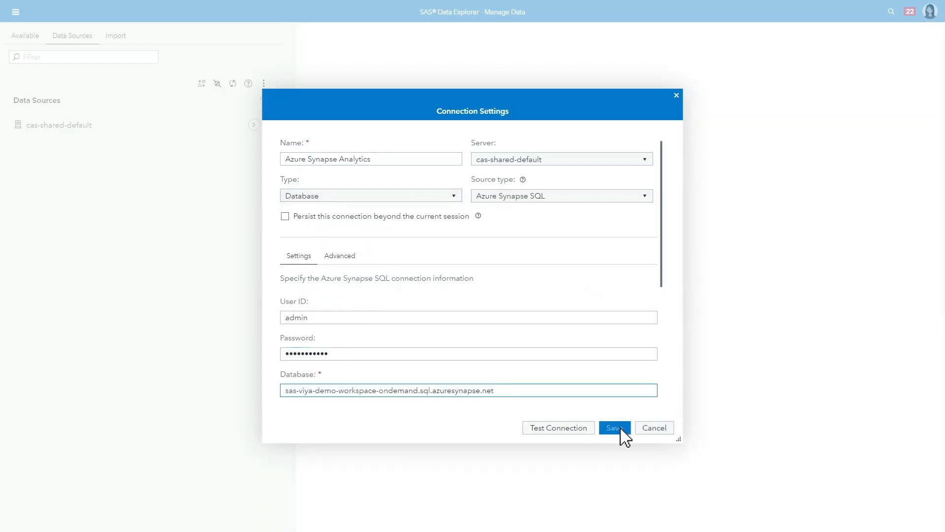
left_click(614, 427)
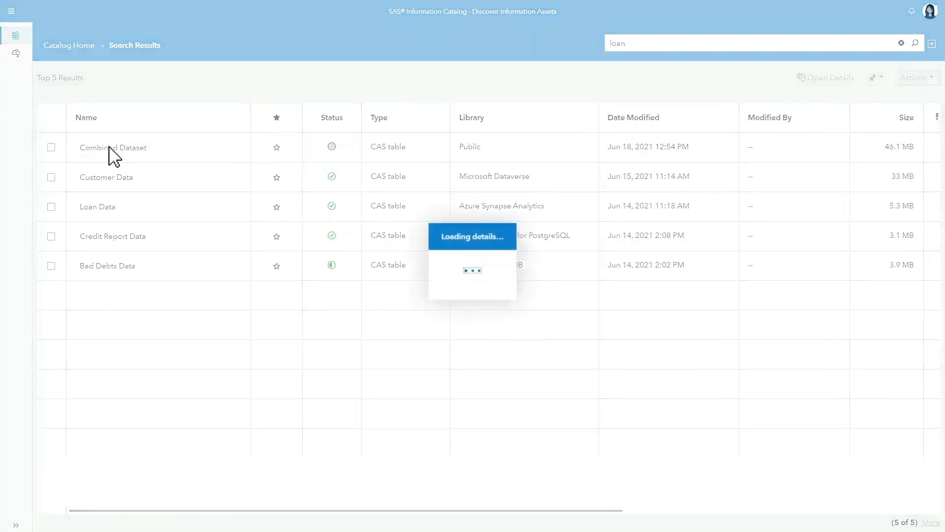
Open the Combined Dataset details and view its column analysis
left_click(113, 147)
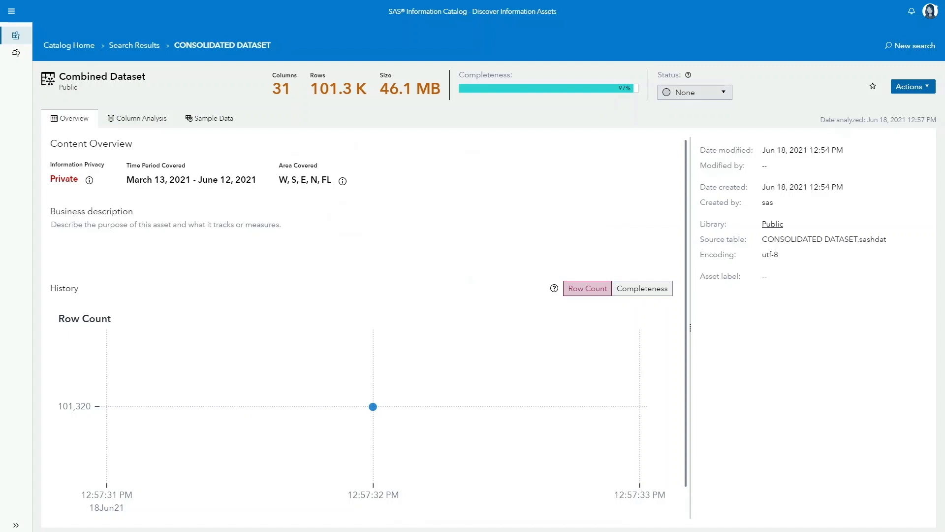
left_click(141, 117)
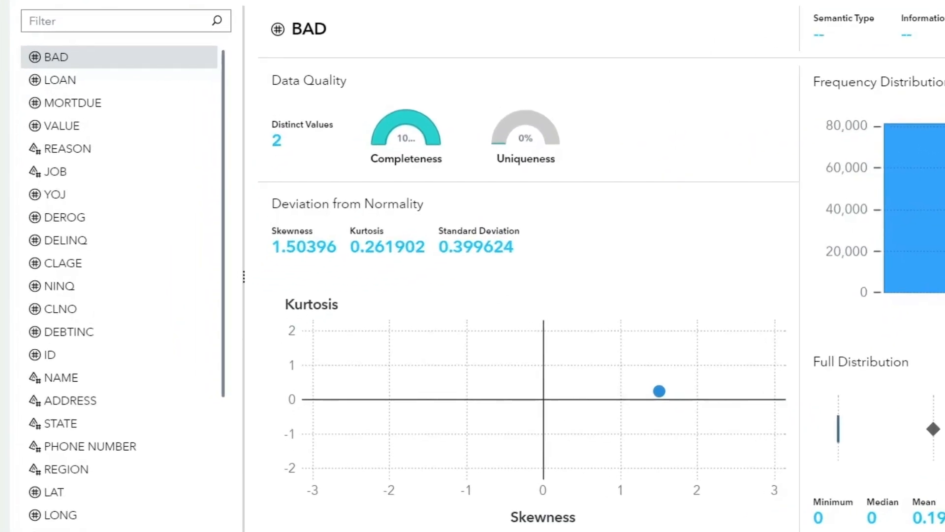
Review the BAD column profile and open the dataset's Actions menu
scroll("right", 3)
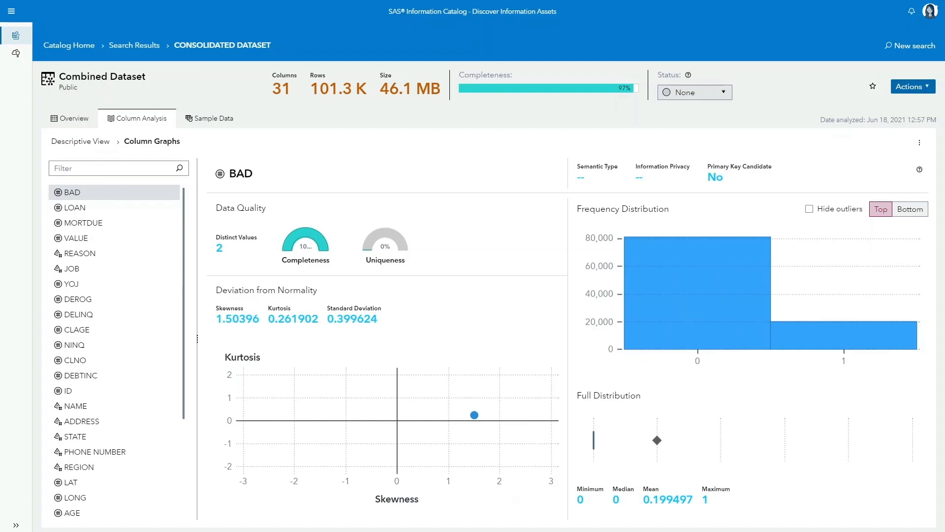
left_click(912, 86)
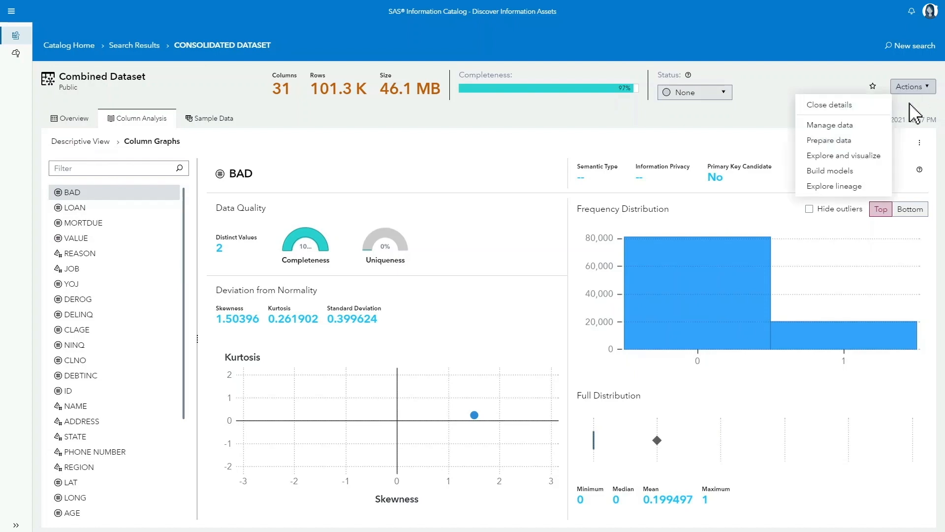
Explore the dataset in Visual Analytics and explain BAD on the current page
left_click(843, 156)
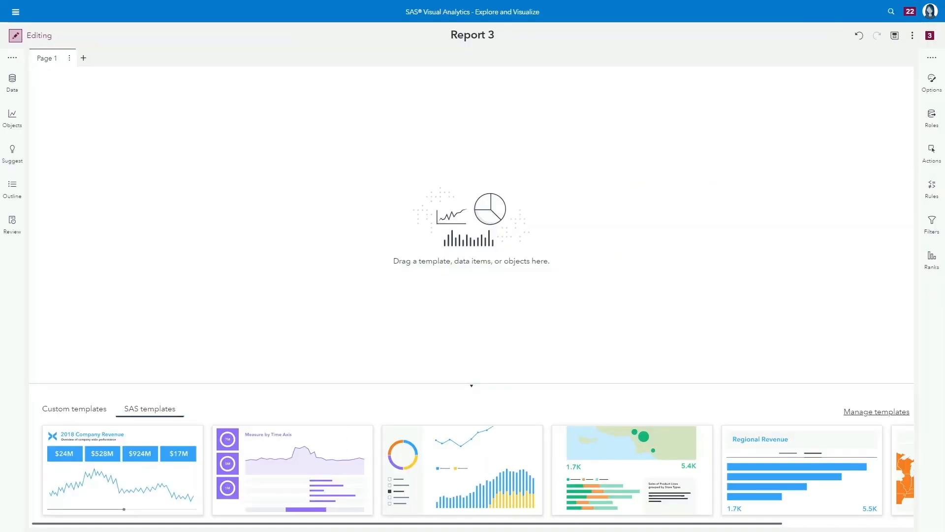
left_click(12, 81)
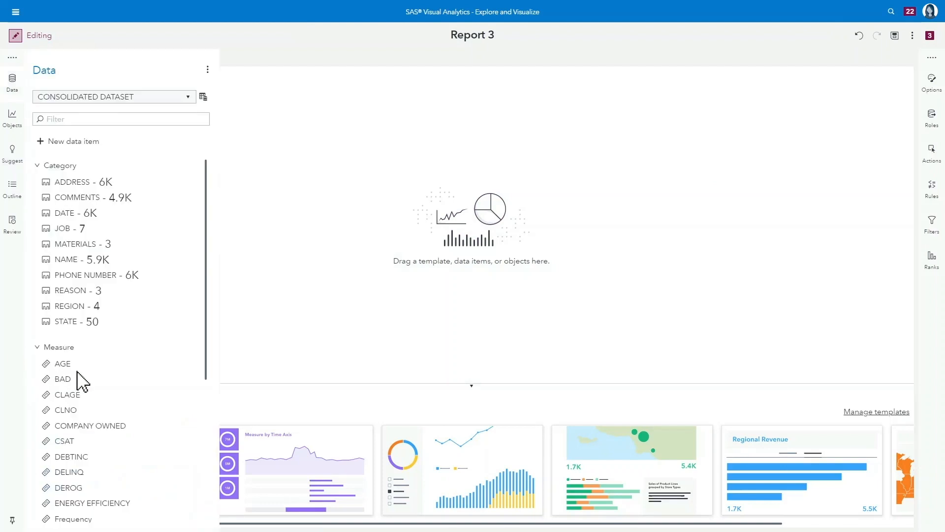
right_click(62, 378)
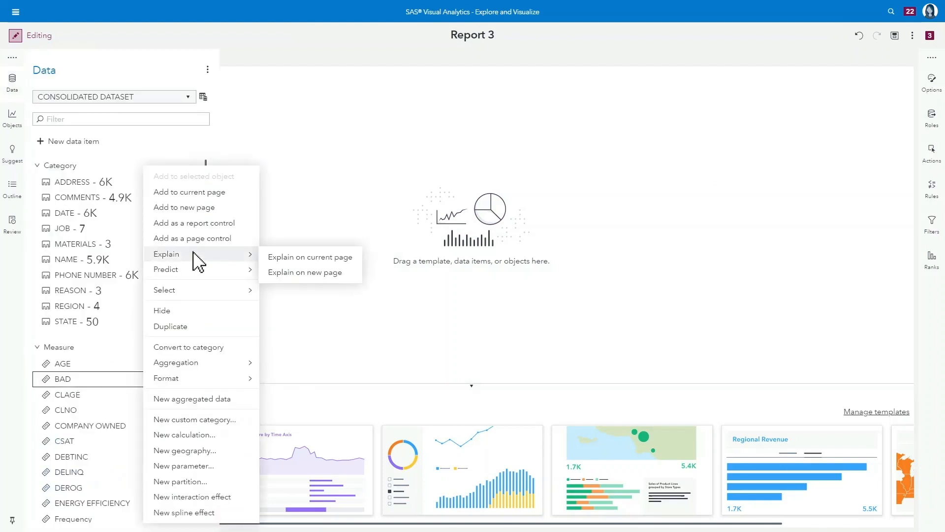
mouse_move(309, 256)
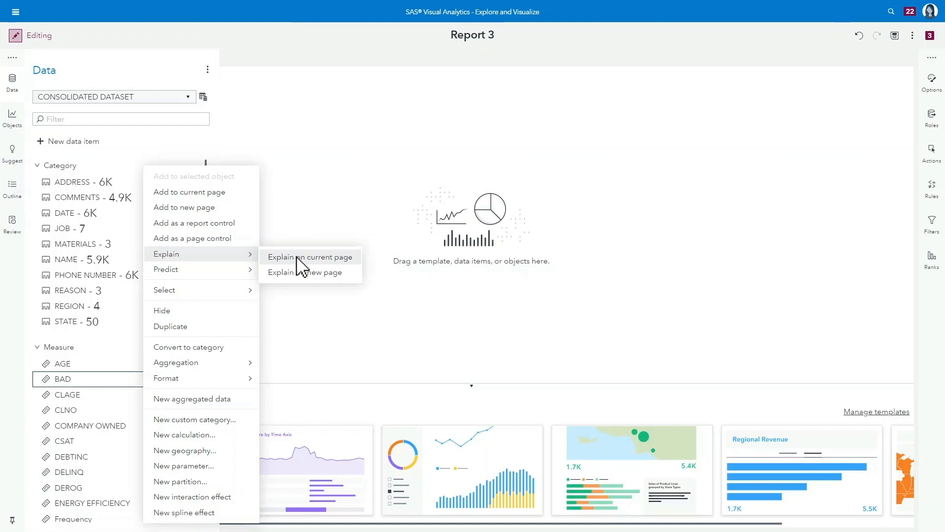
left_click(310, 256)
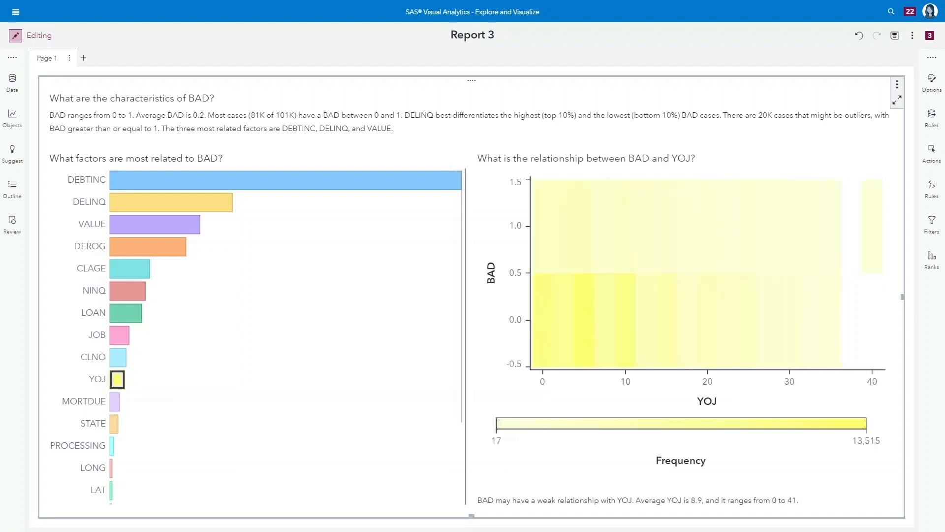
Duplicate the BAD explanation object as a decision tree
right_click(117, 379)
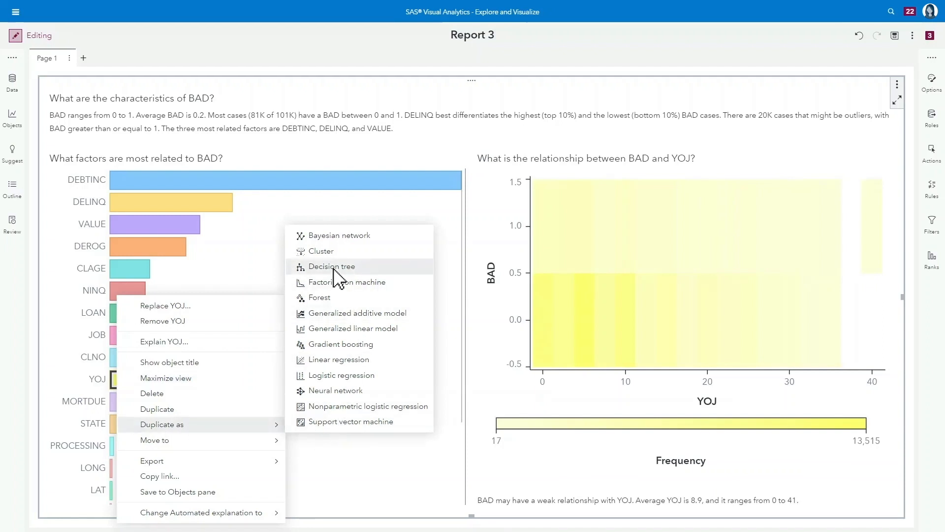
left_click(330, 267)
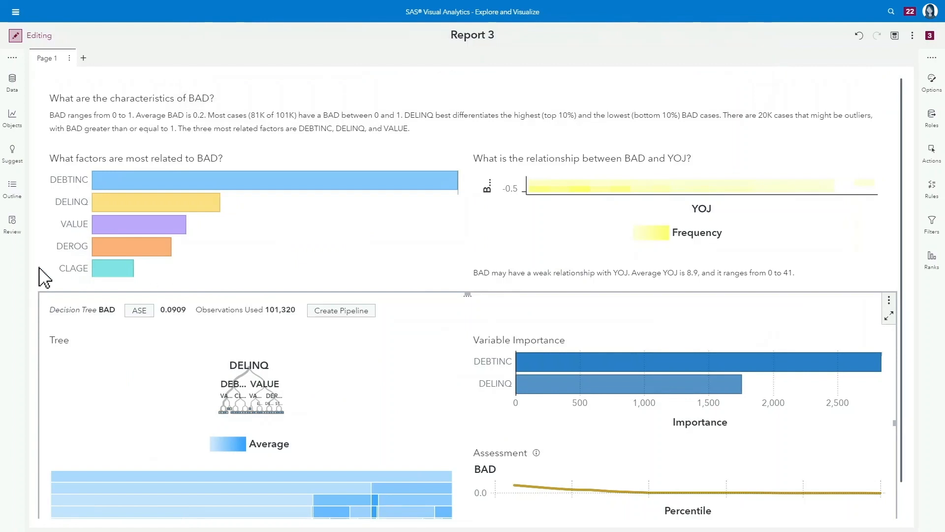